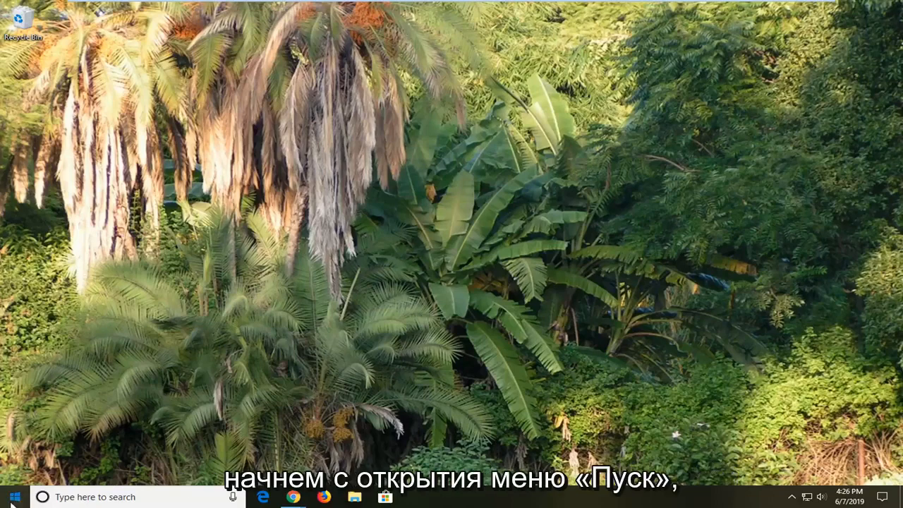
Step: Search the Start menu for 'run' and launch the Run desktop app
click(12, 497)
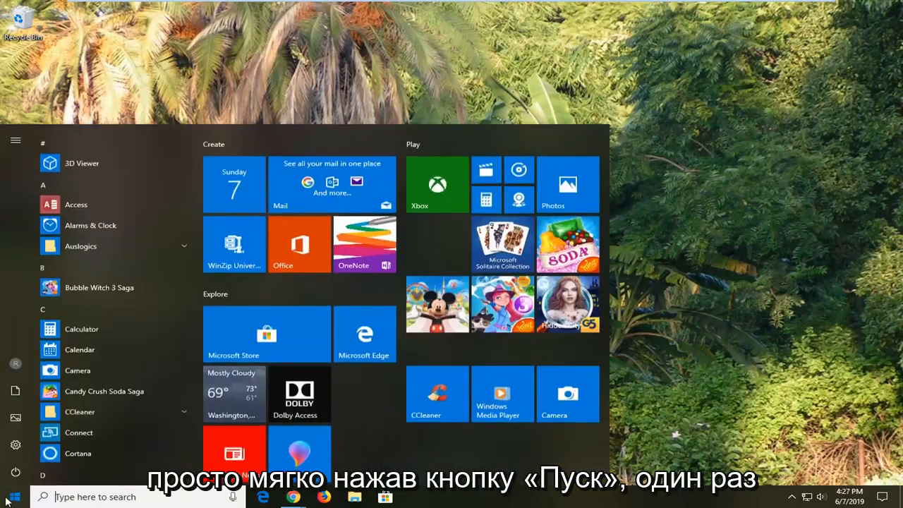
click(11, 497)
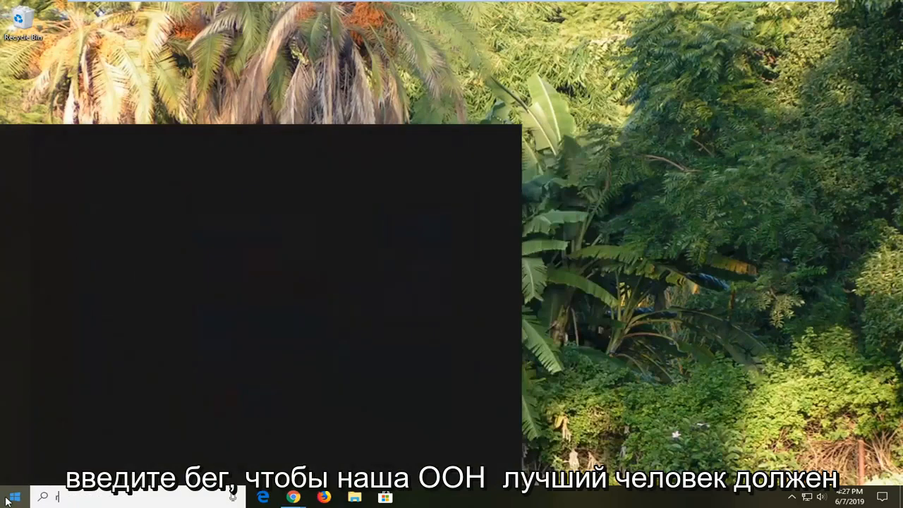
text(run)
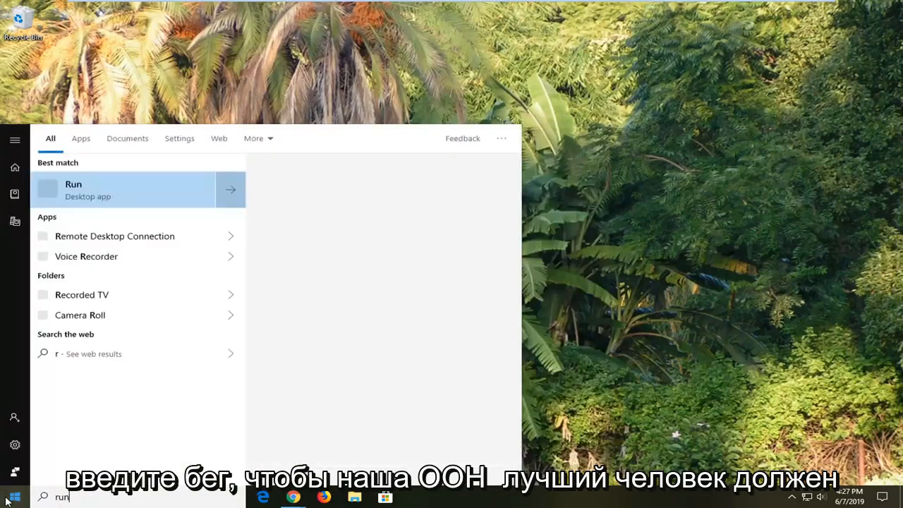
text(un)
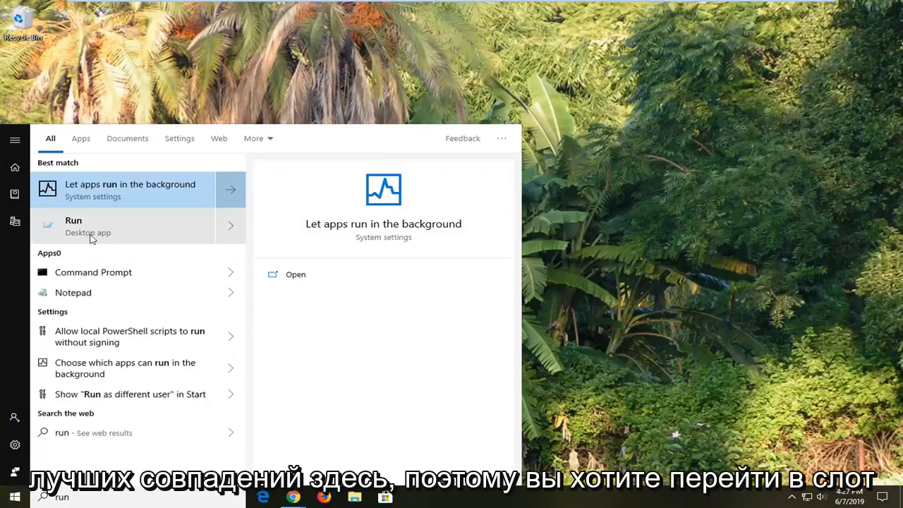
click(73, 226)
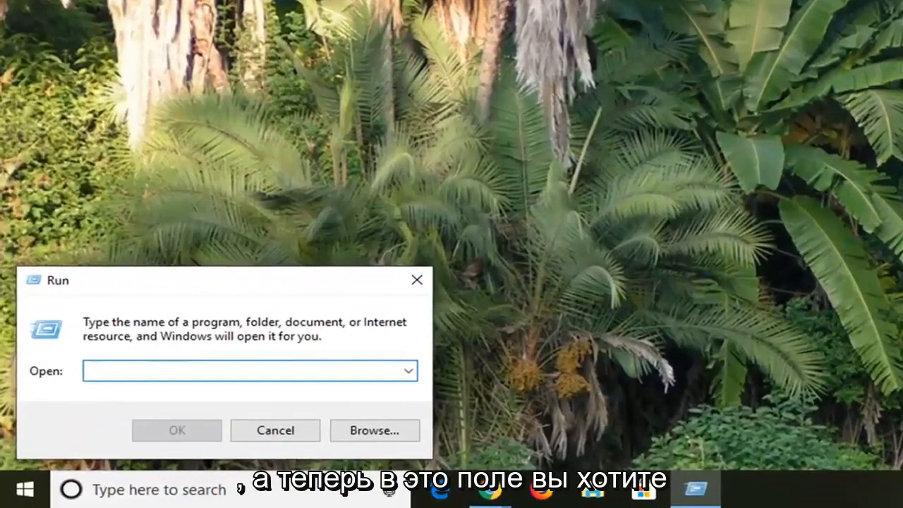
Step: Enter sysdm.cpl in the Run dialog's Open field to bring up System Properties
text(sys)
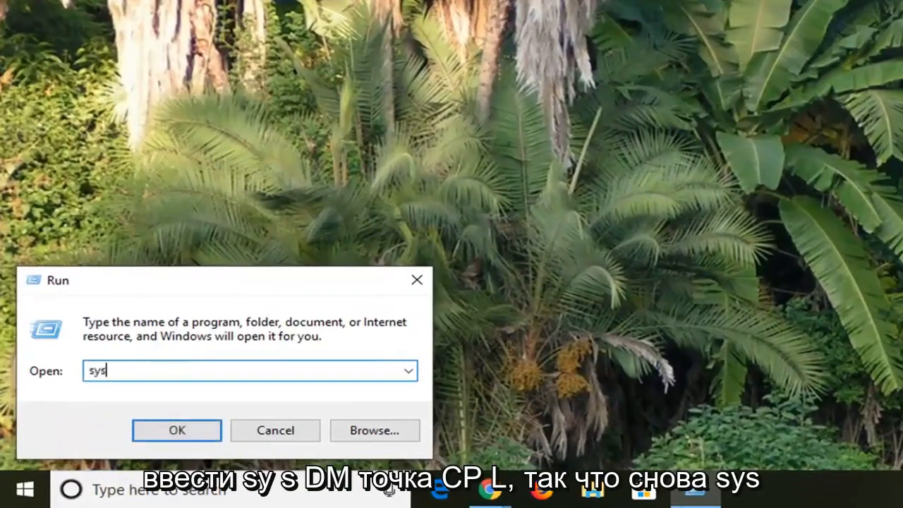
text(dm.)
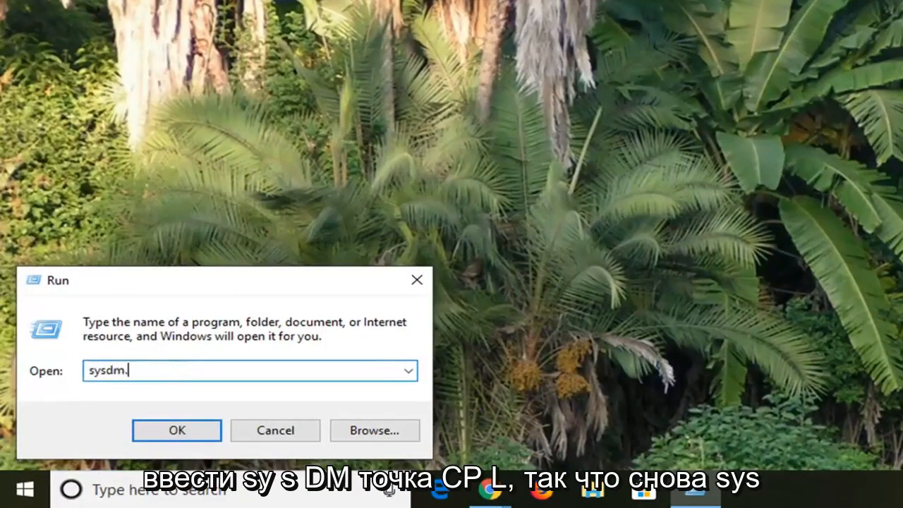
text(cpl)
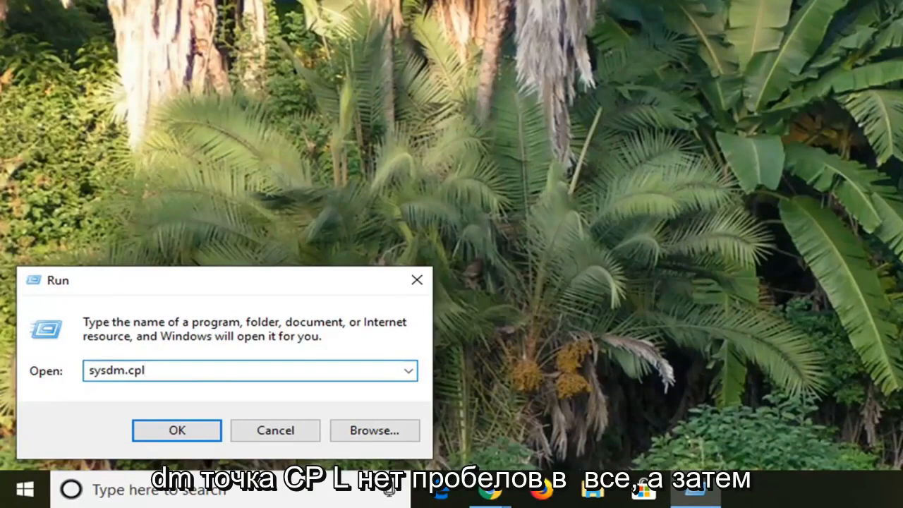
mouse_move(76, 254)
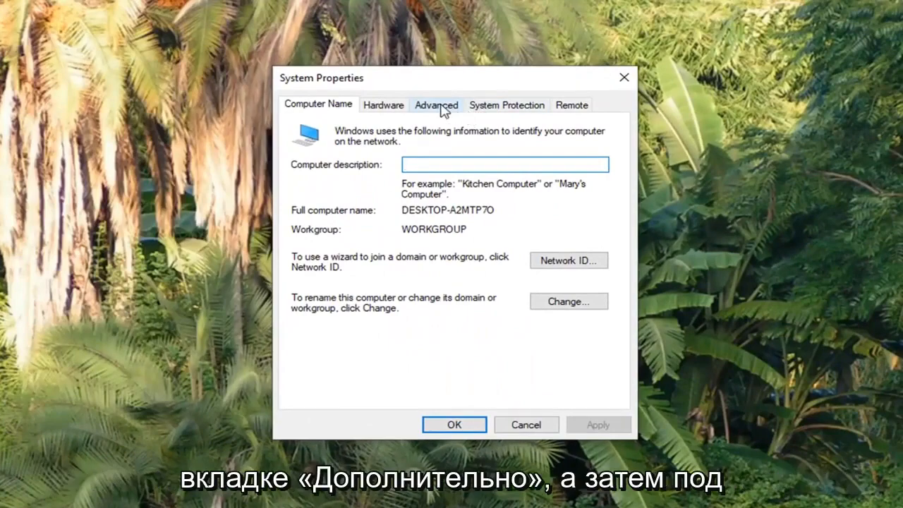
Step: From the Advanced tab of System Properties, bring up Performance Options
click(436, 104)
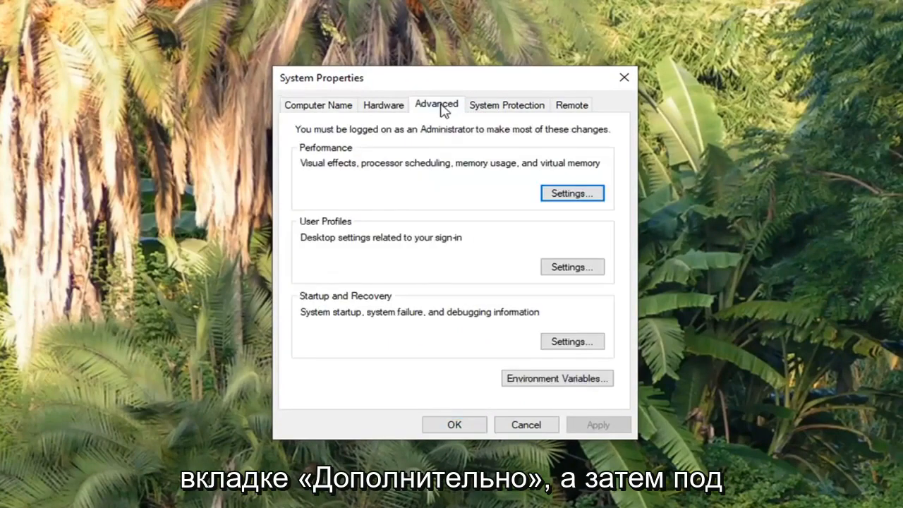
mouse_move(335, 178)
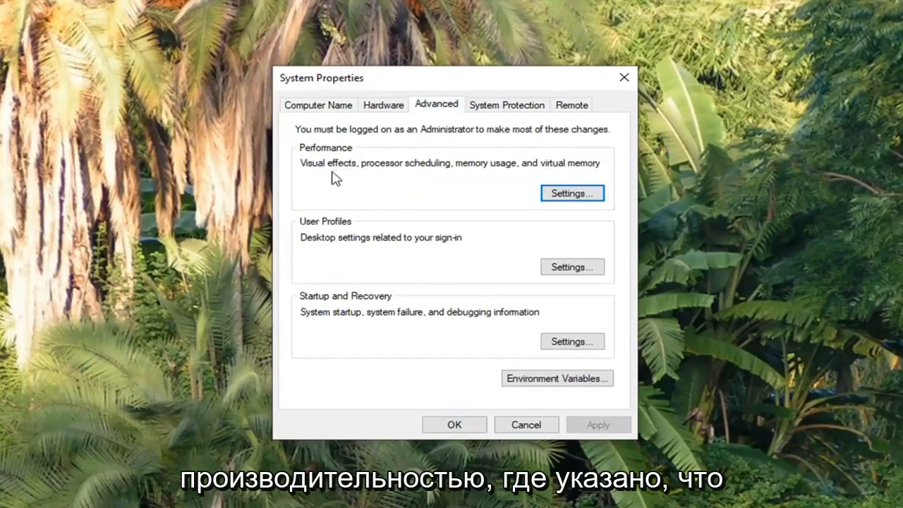
mouse_move(429, 175)
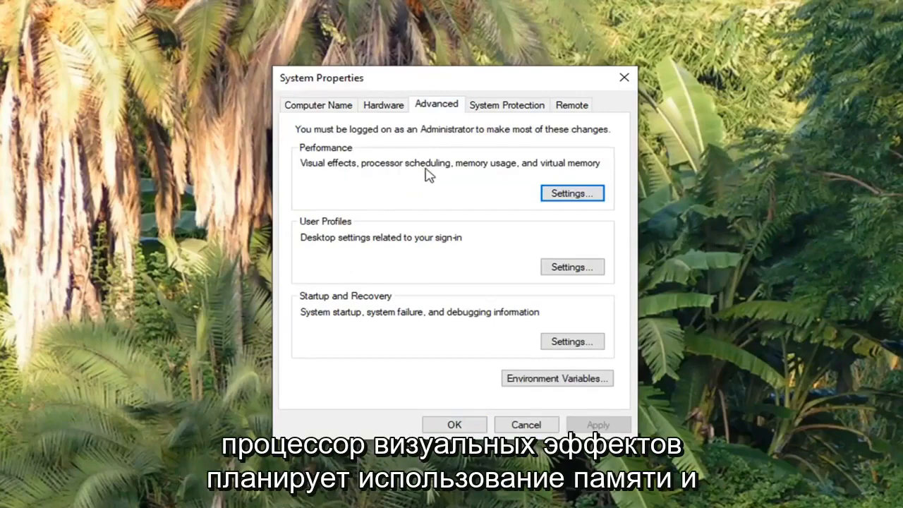
mouse_move(521, 187)
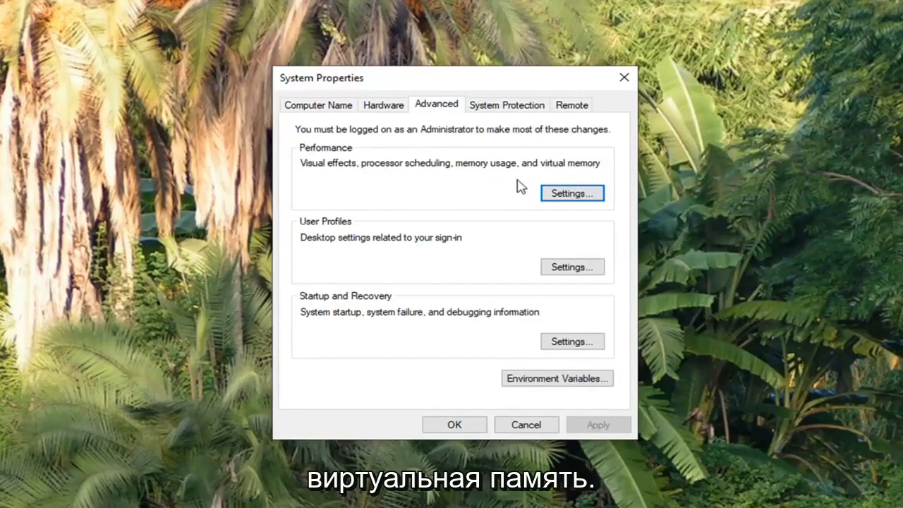
click(571, 192)
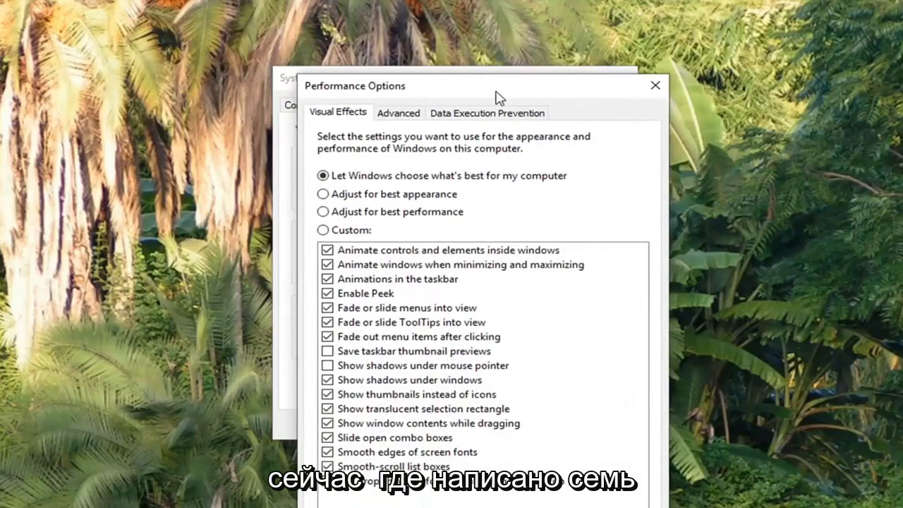
mouse_move(505, 130)
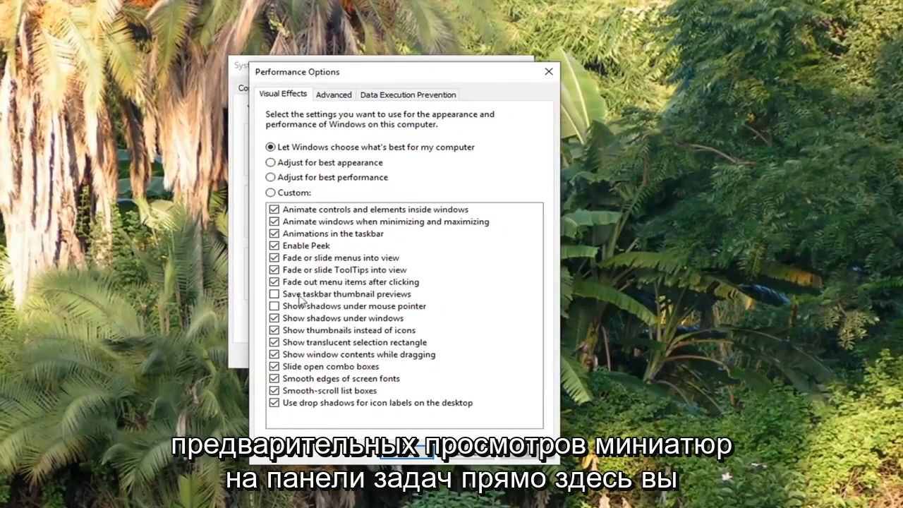
Step: Tick 'Save taskbar thumbnail previews' on Visual Effects, apply it and confirm with OK
click(274, 293)
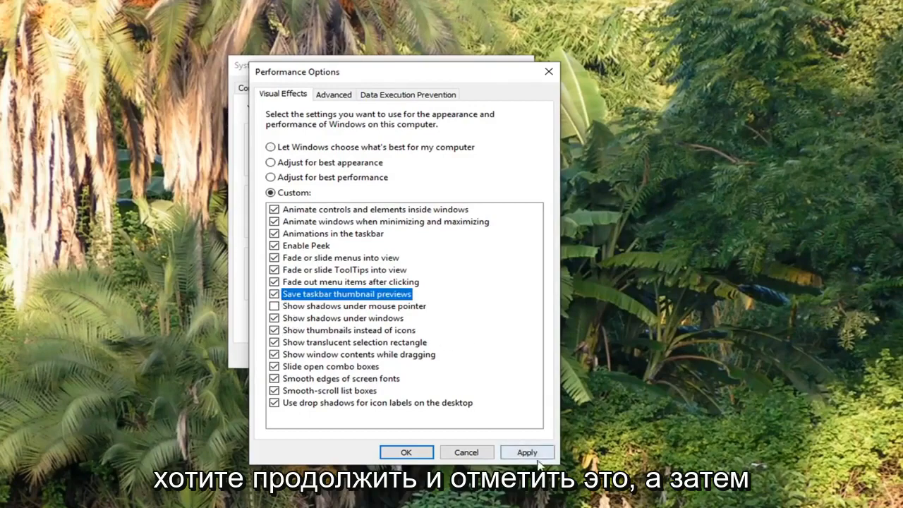
click(528, 452)
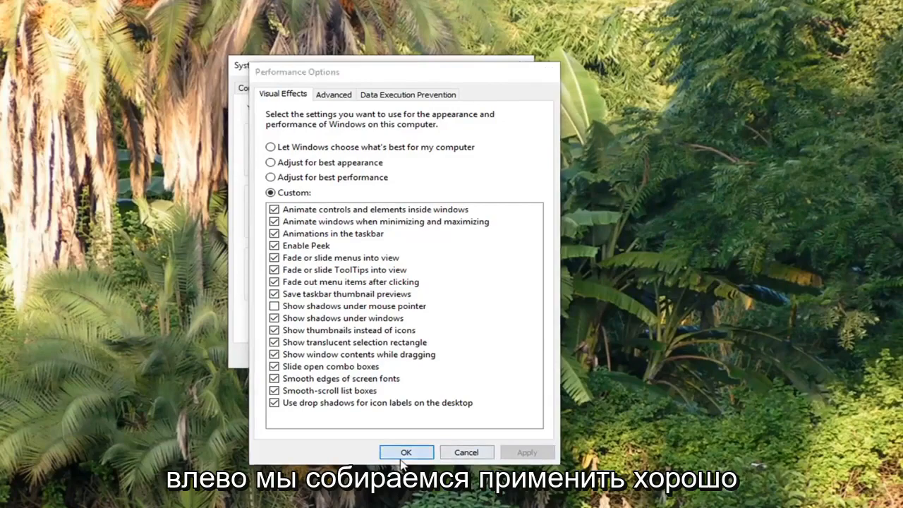
click(407, 451)
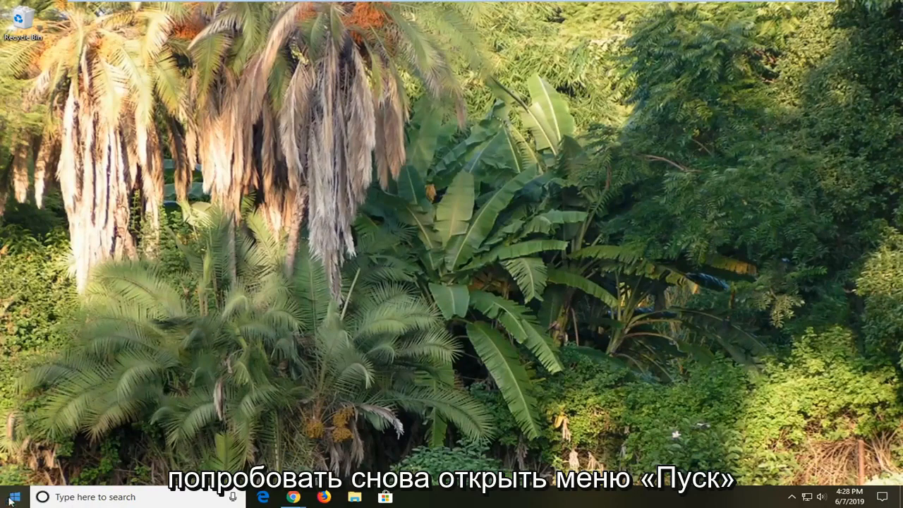
Step: Search the Start menu for 'run' again to bring up a fresh Run dialog
click(9, 496)
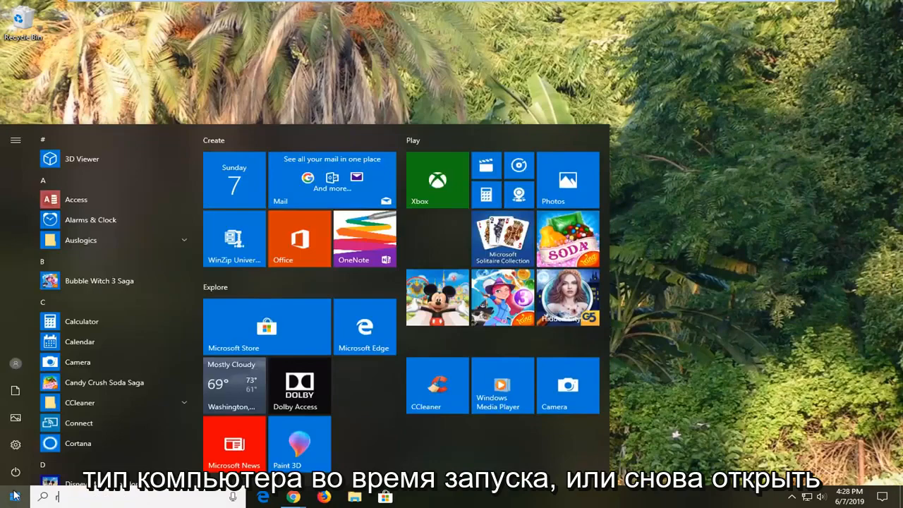
text(run)
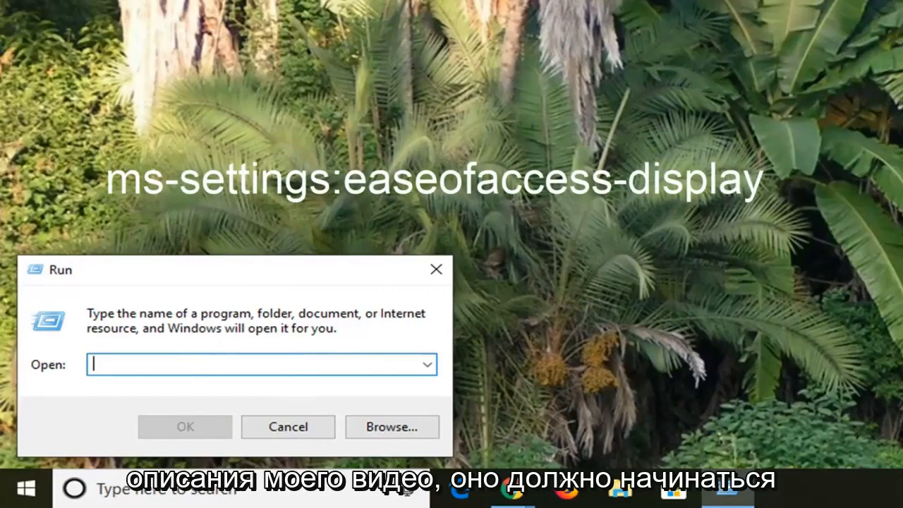
mouse_move(127, 373)
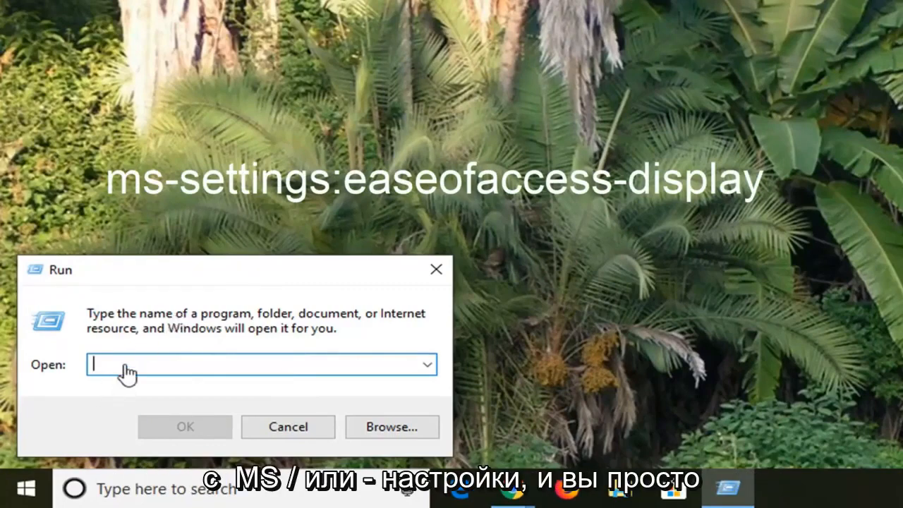
Step: Run ms-settings:easeofaccess-display to reach the Ease of Access Display page
text(ms-settings:easeofaccess-display)
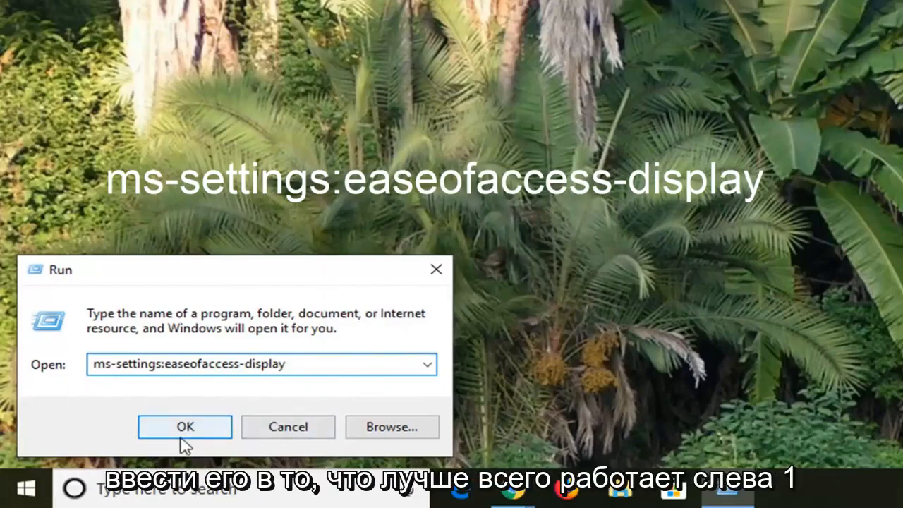
click(183, 426)
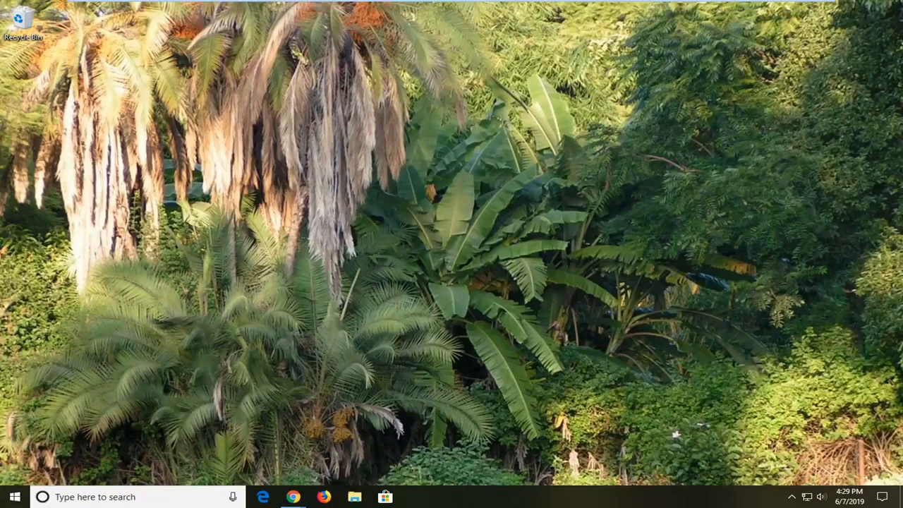
click(415, 497)
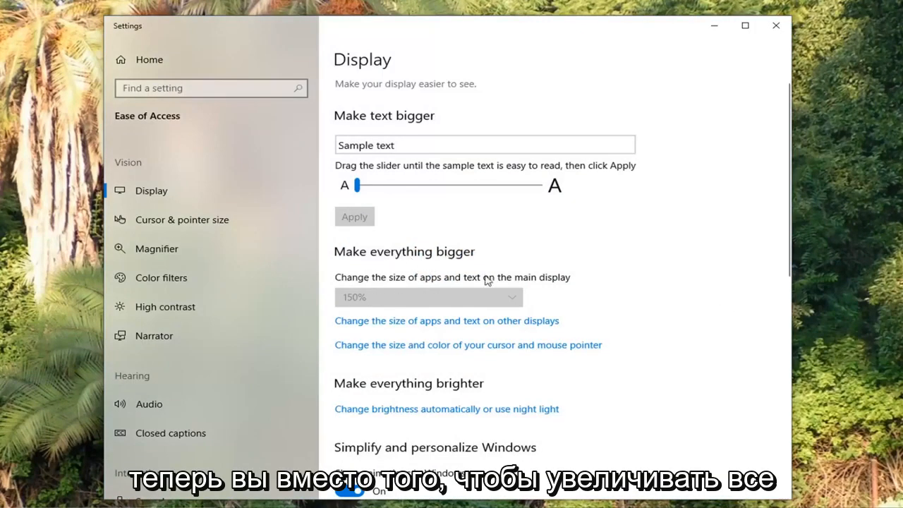
mouse_move(535, 285)
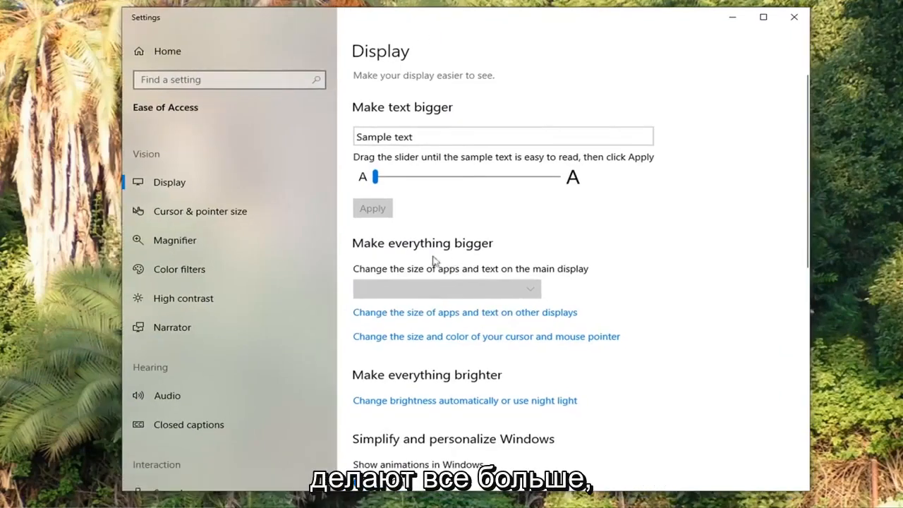
mouse_move(539, 301)
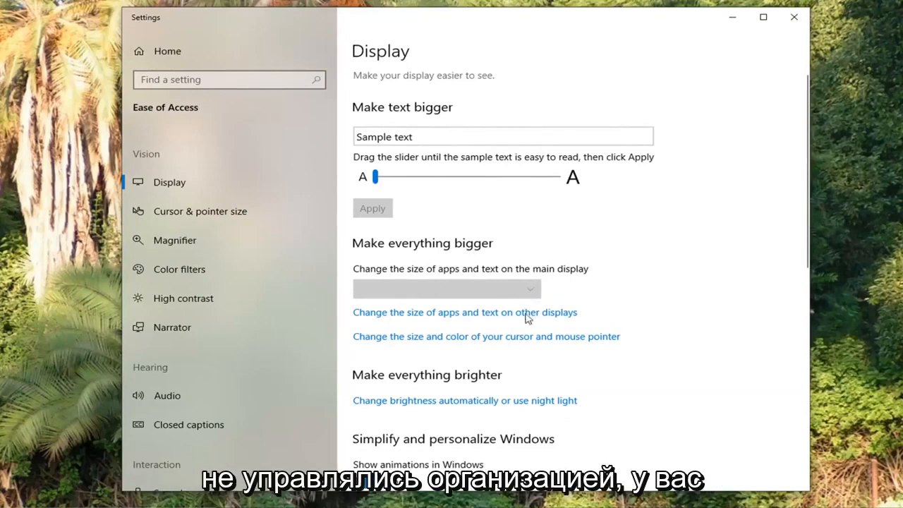
mouse_move(545, 300)
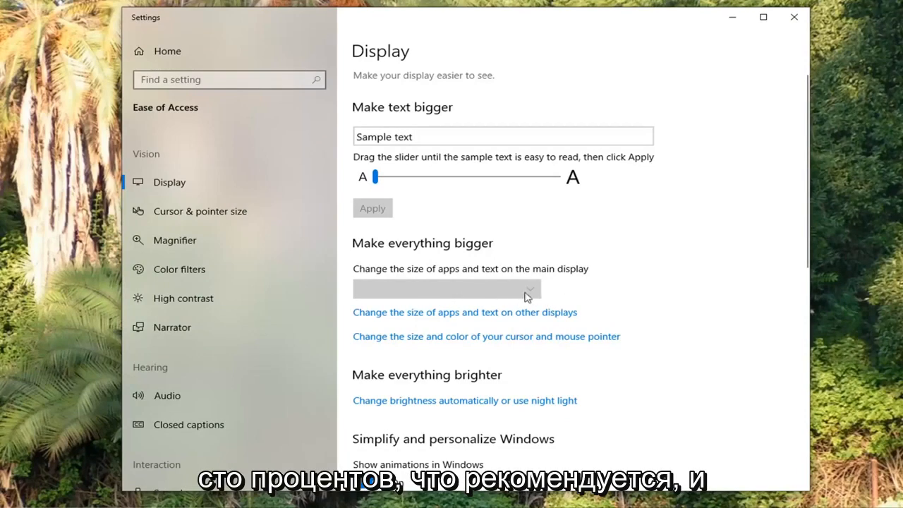
Step: Scroll down the Display page past Make everything bigger, then close Settings
scroll(down, 3)
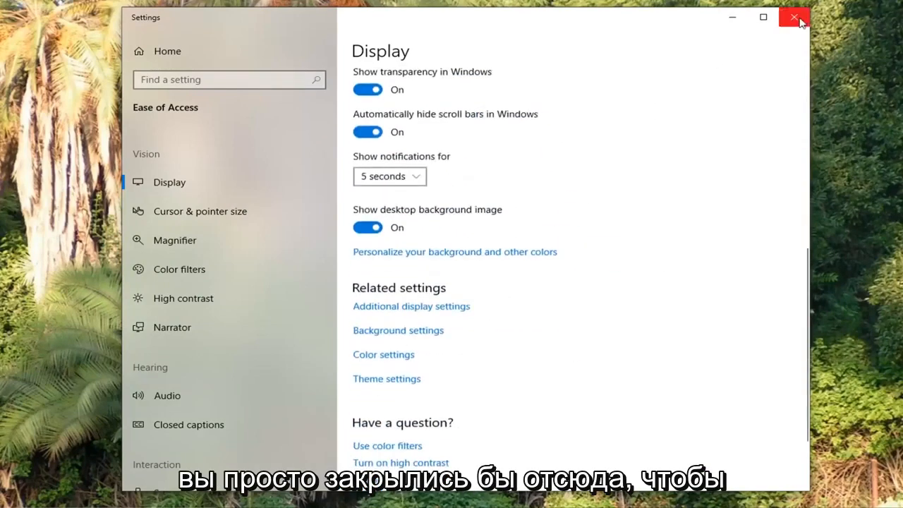
mouse_move(733, 73)
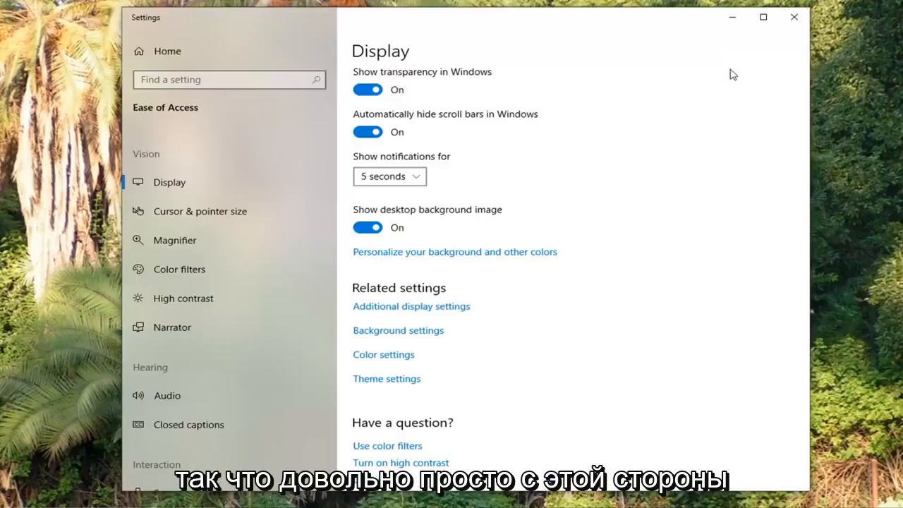
click(794, 17)
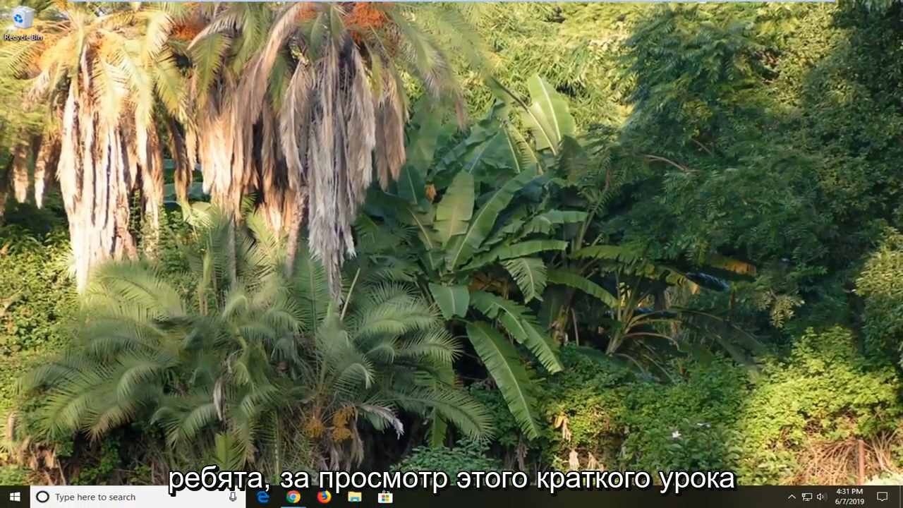